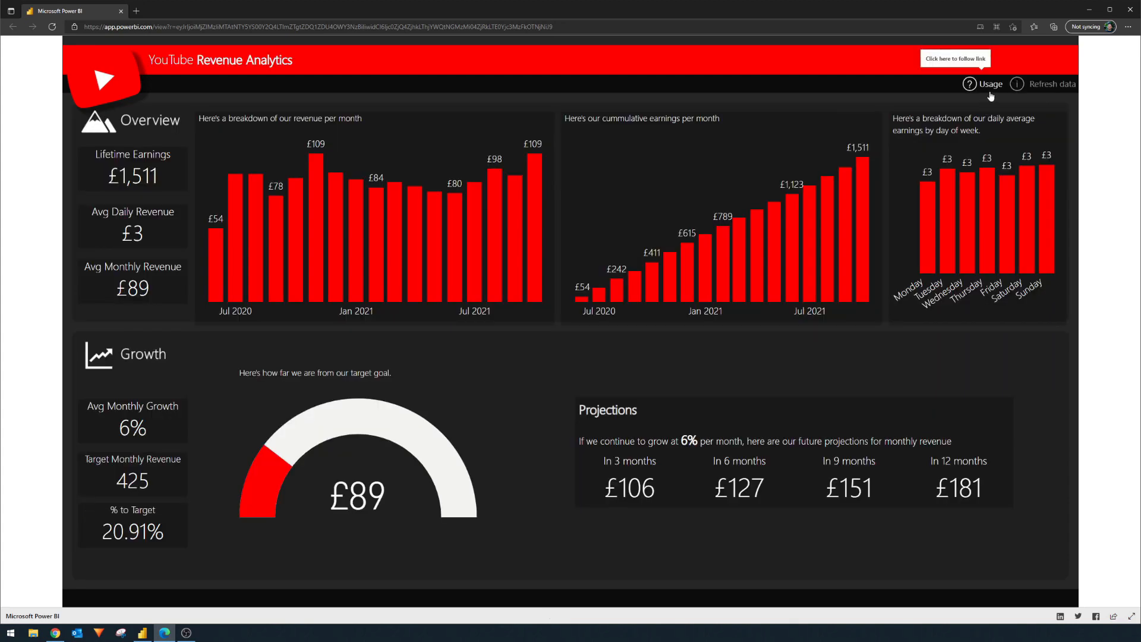
- Locate the downloaded Totals file and browse to the Desktop Samples - Deptford folder
left_click(988, 83)
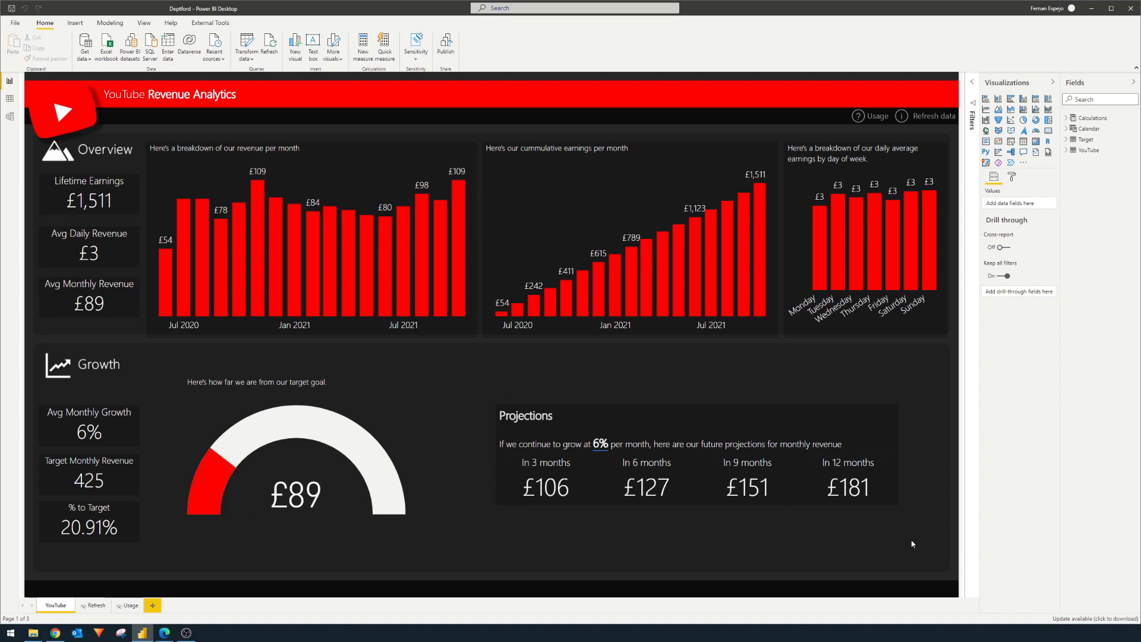
left_click(95, 605)
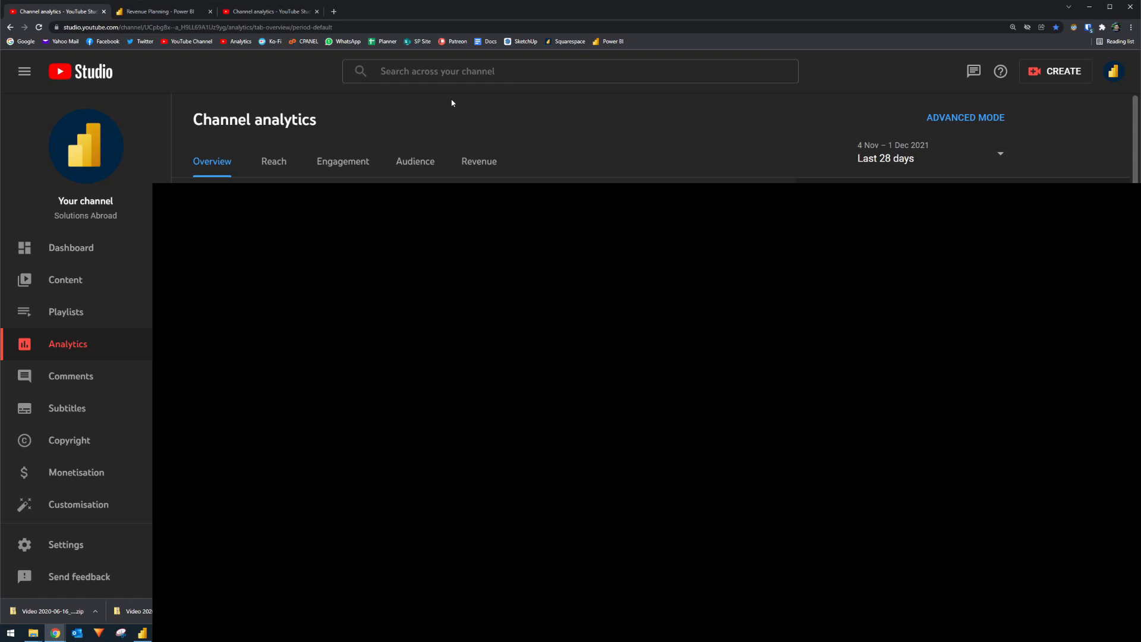
mouse_move(458, 111)
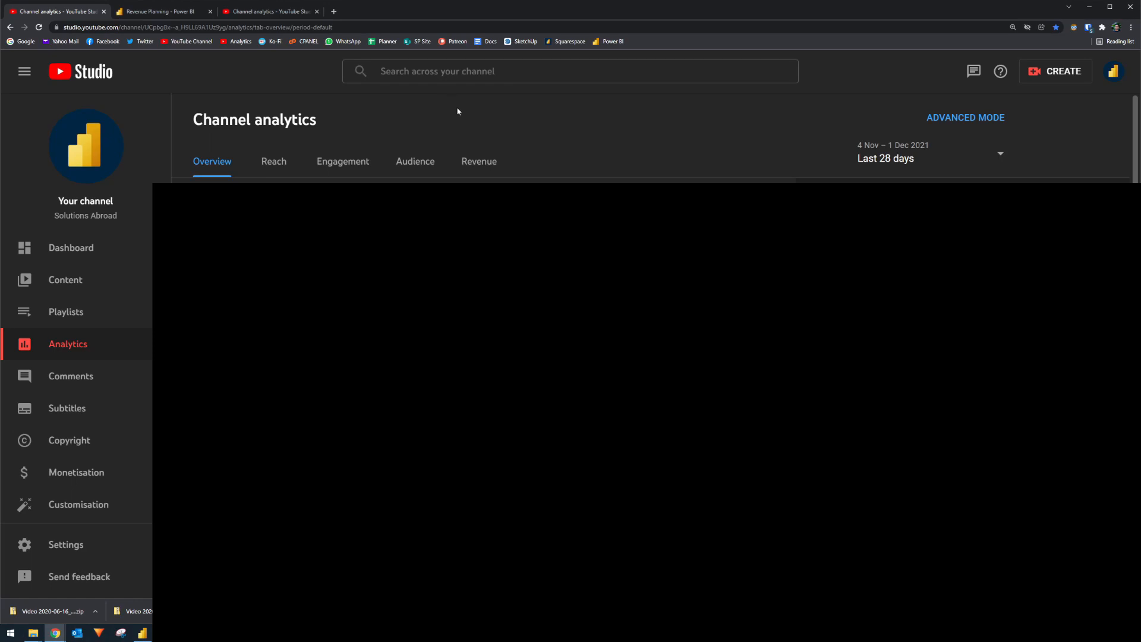
mouse_move(470, 120)
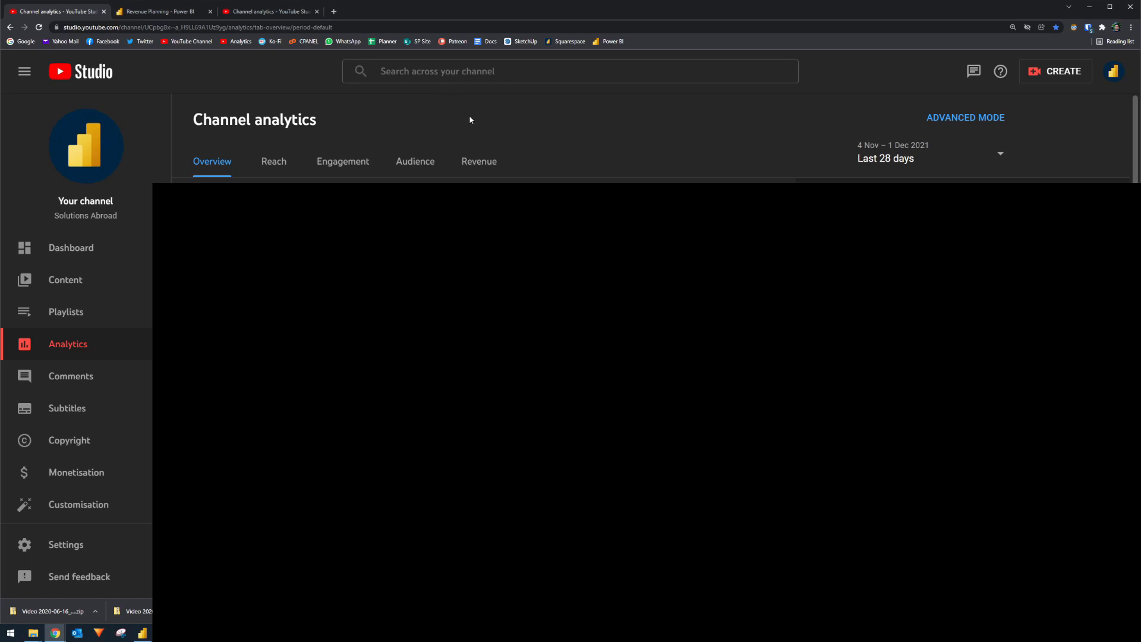
left_click(477, 162)
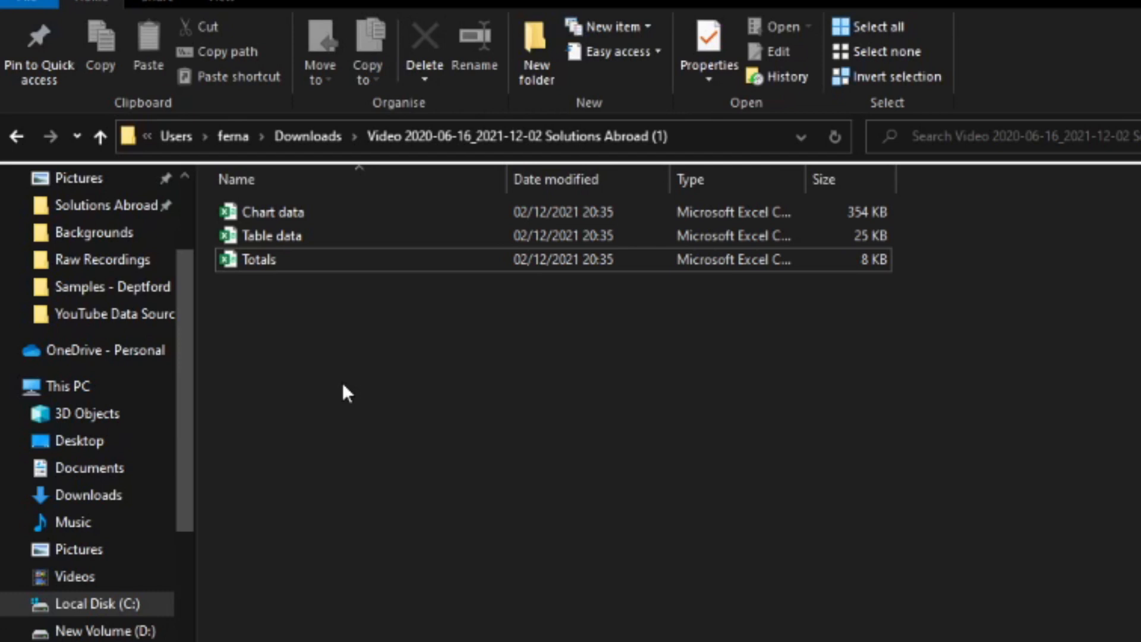
left_click(258, 259)
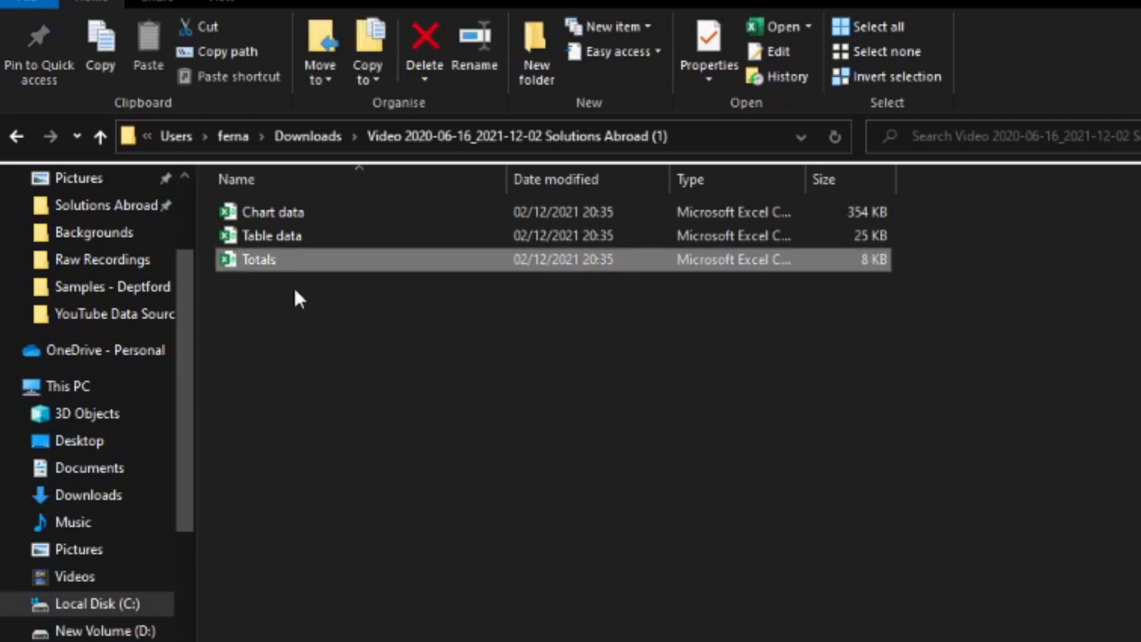
mouse_move(348, 364)
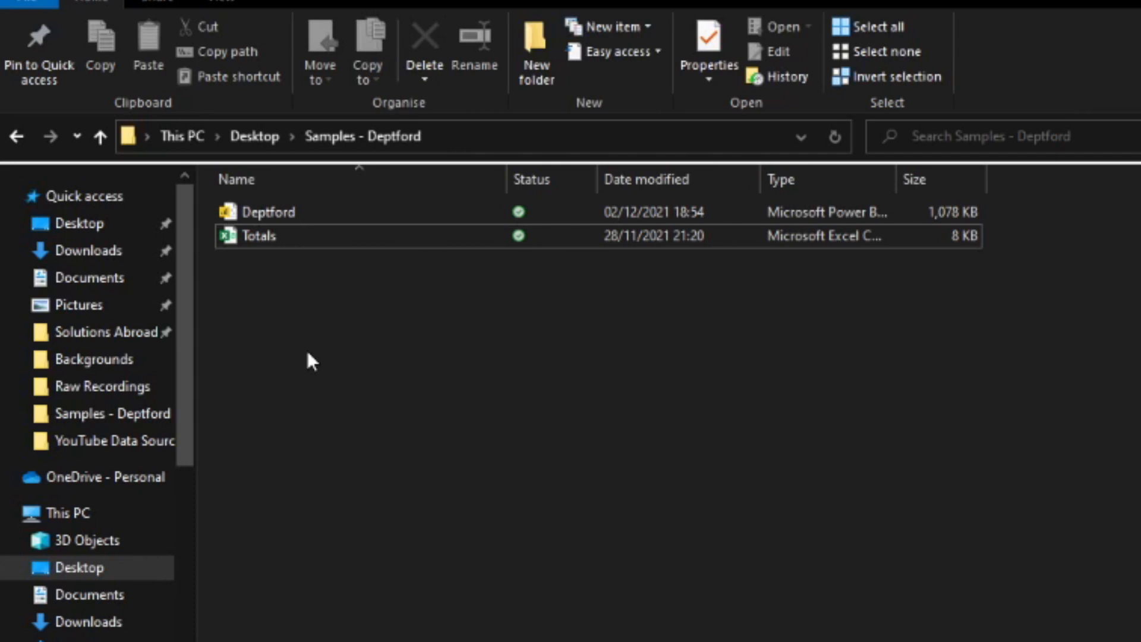
mouse_move(257, 151)
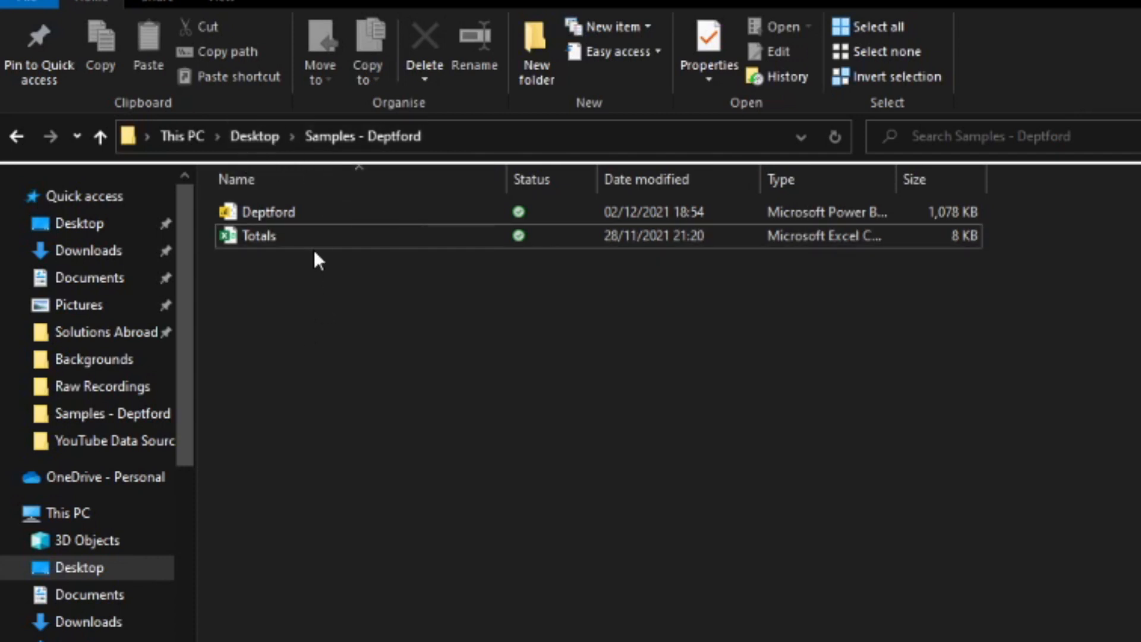
mouse_move(278, 269)
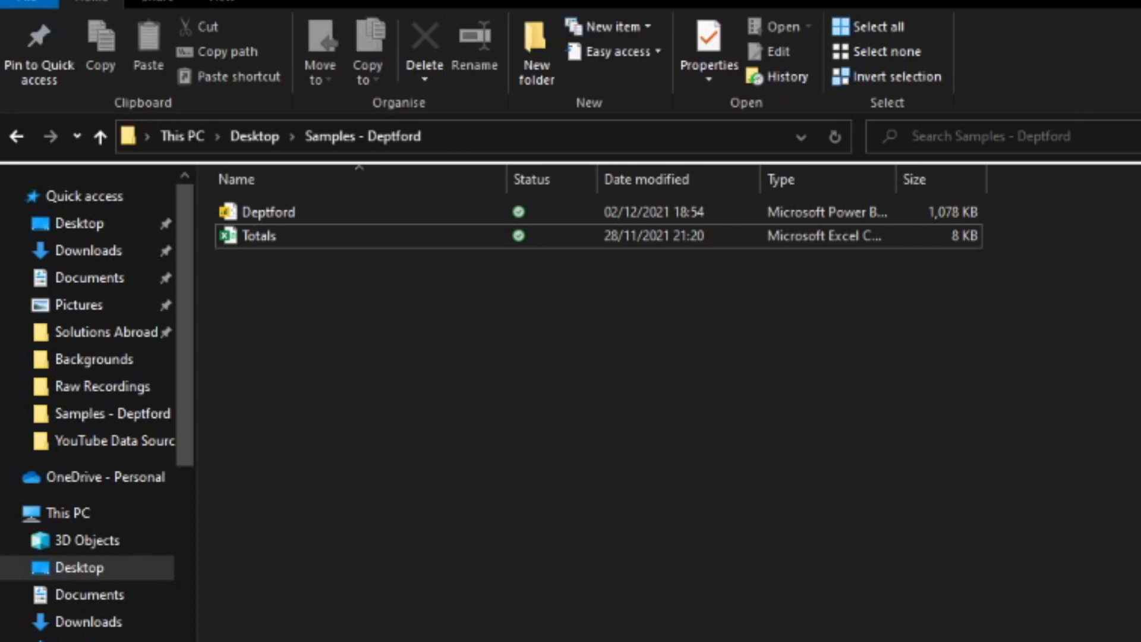
double_click(268, 212)
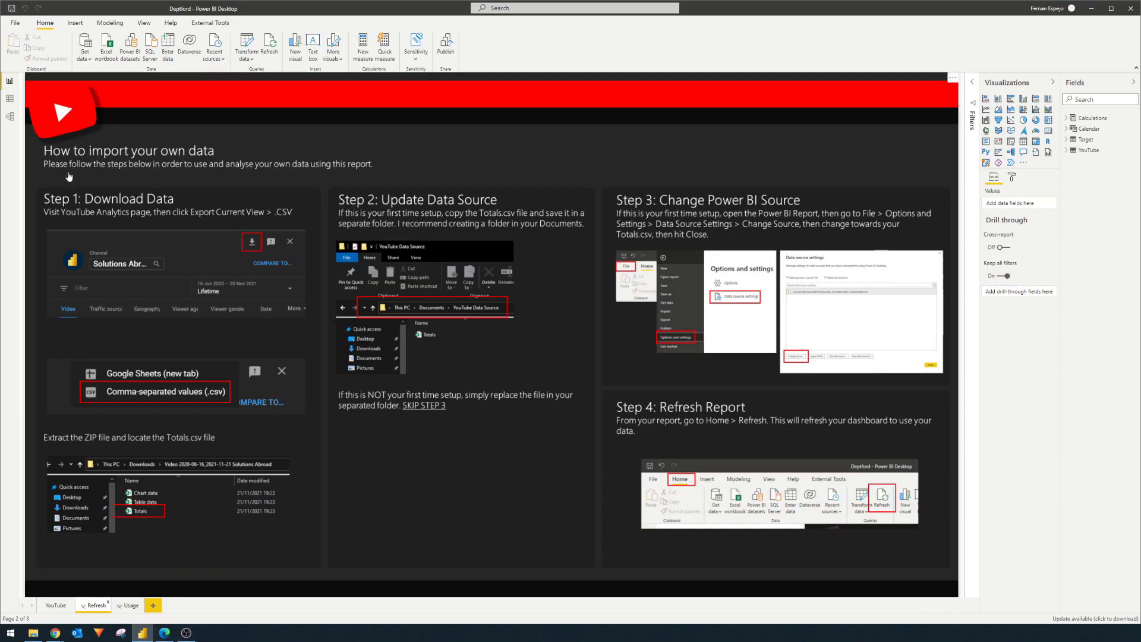
- Reach Data source settings and start changing the Totals.csv source path
left_click(29, 22)
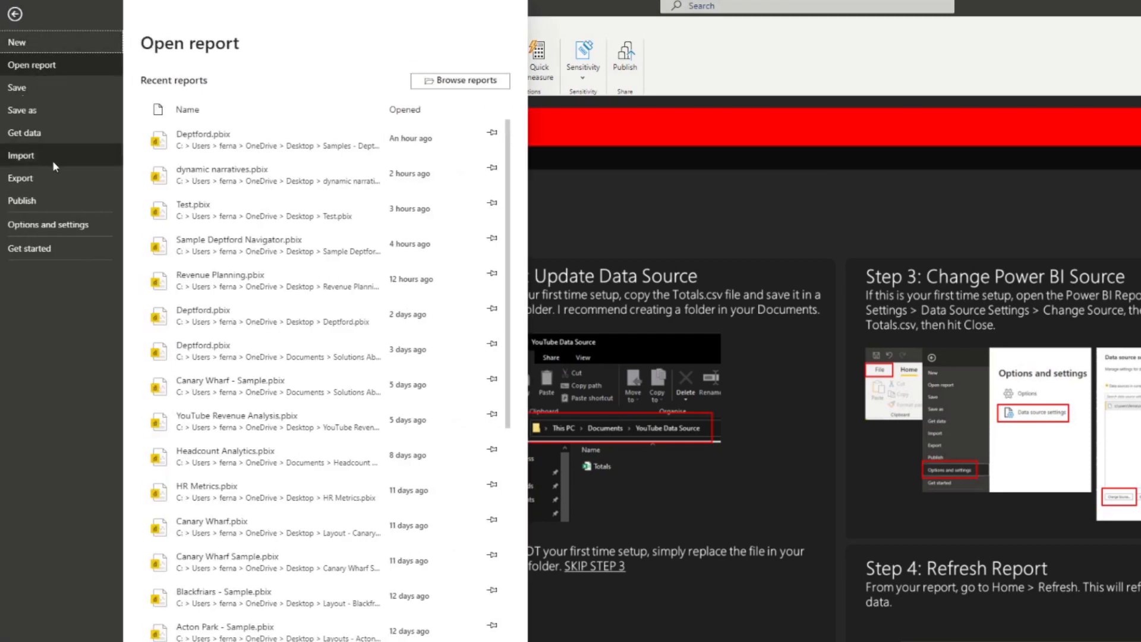
left_click(48, 223)
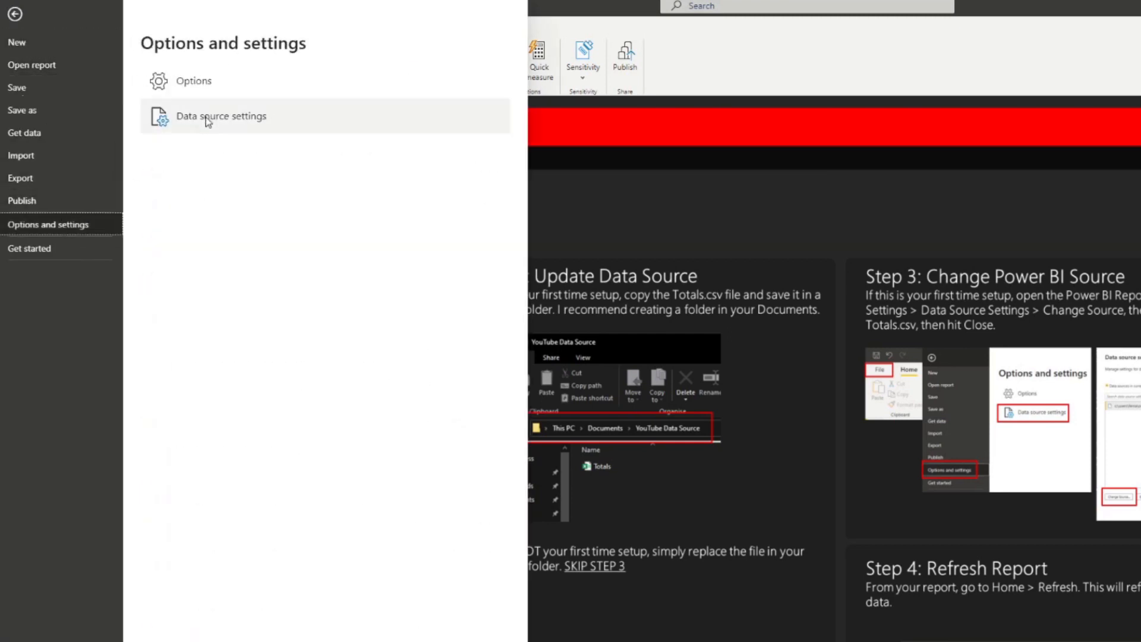
left_click(221, 117)
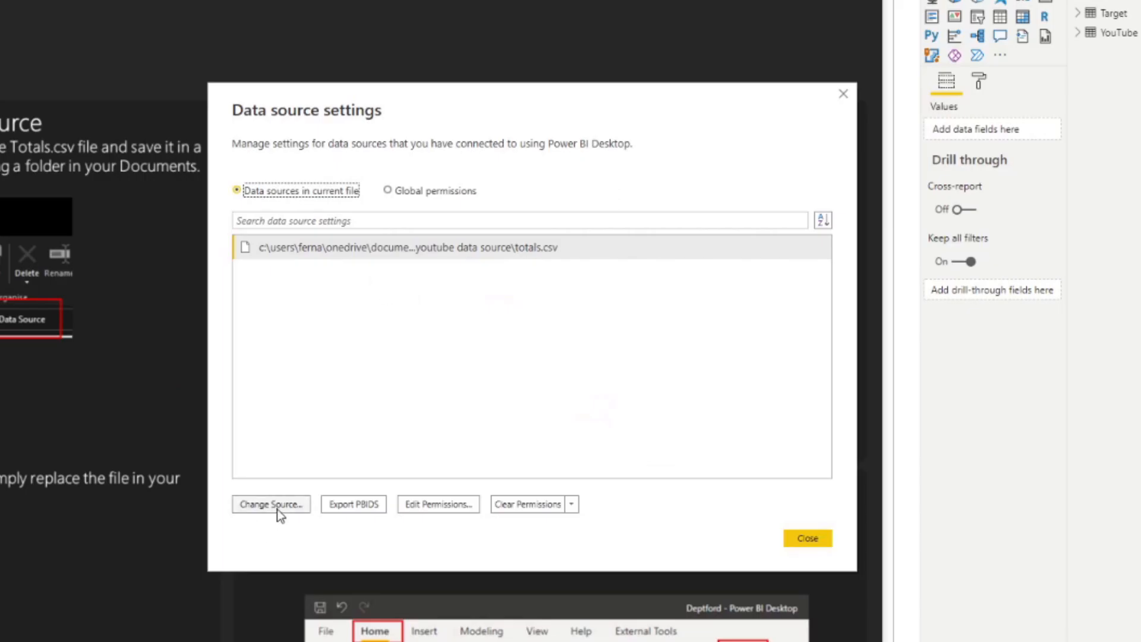
left_click(271, 504)
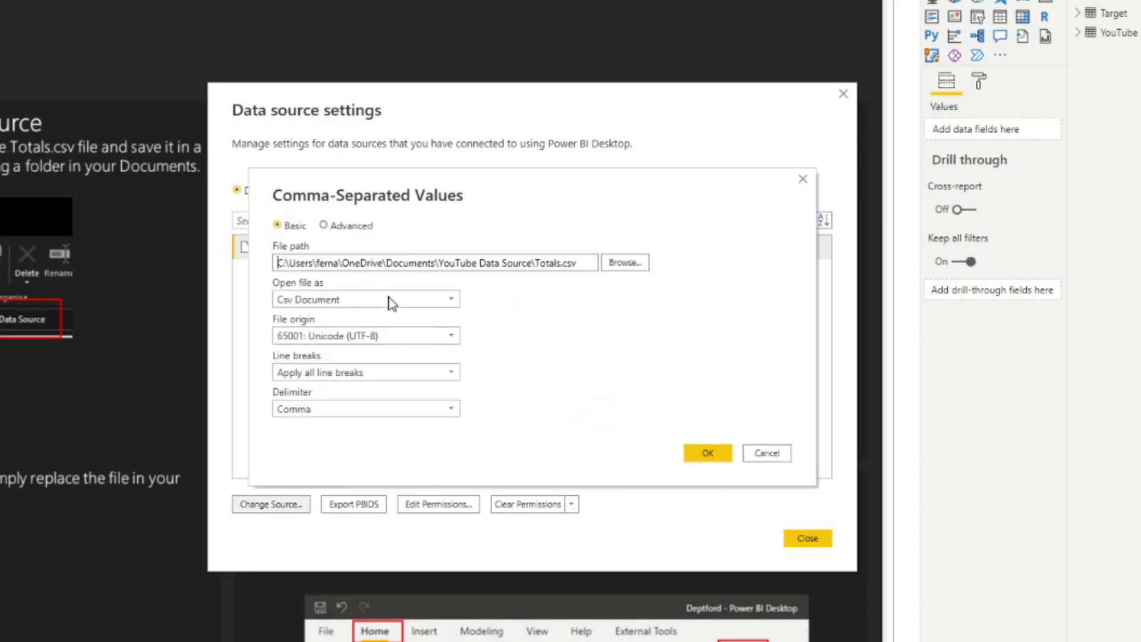
- Point the source to Samples - Deptford\Totals.csv and confirm, leaving changes pending
left_click(625, 261)
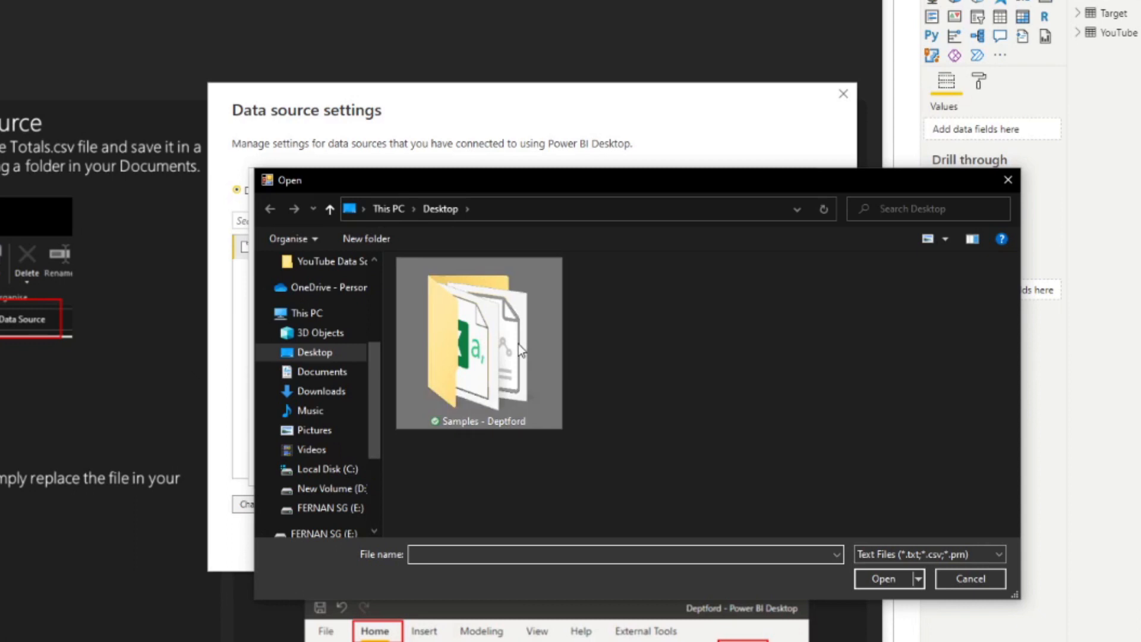
double_click(479, 343)
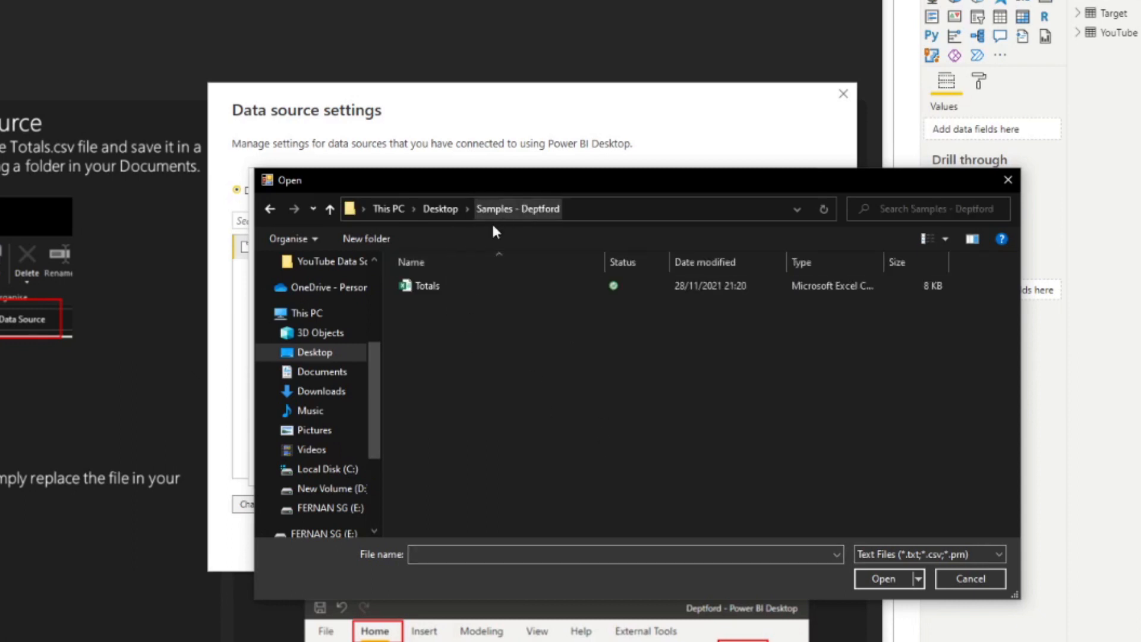
left_click(428, 285)
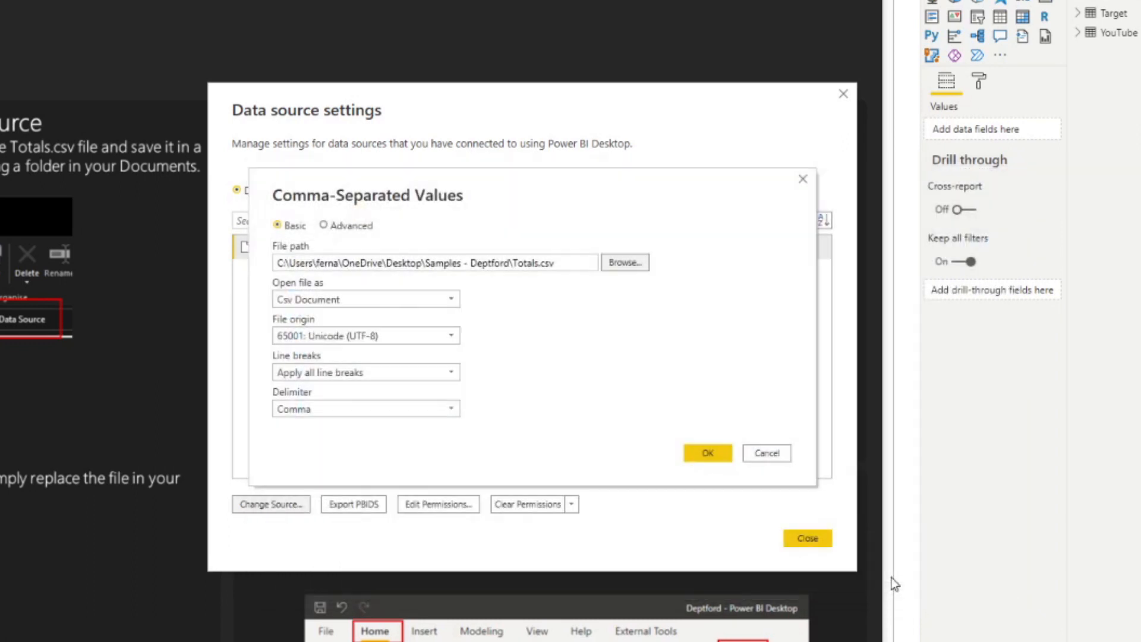
left_click(706, 453)
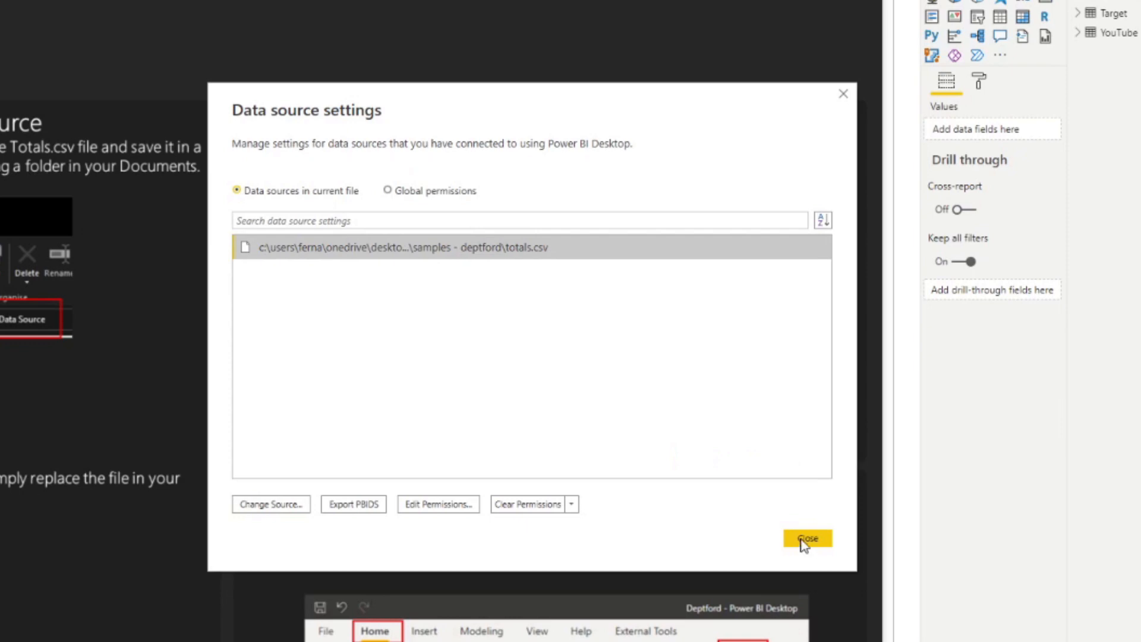
left_click(807, 538)
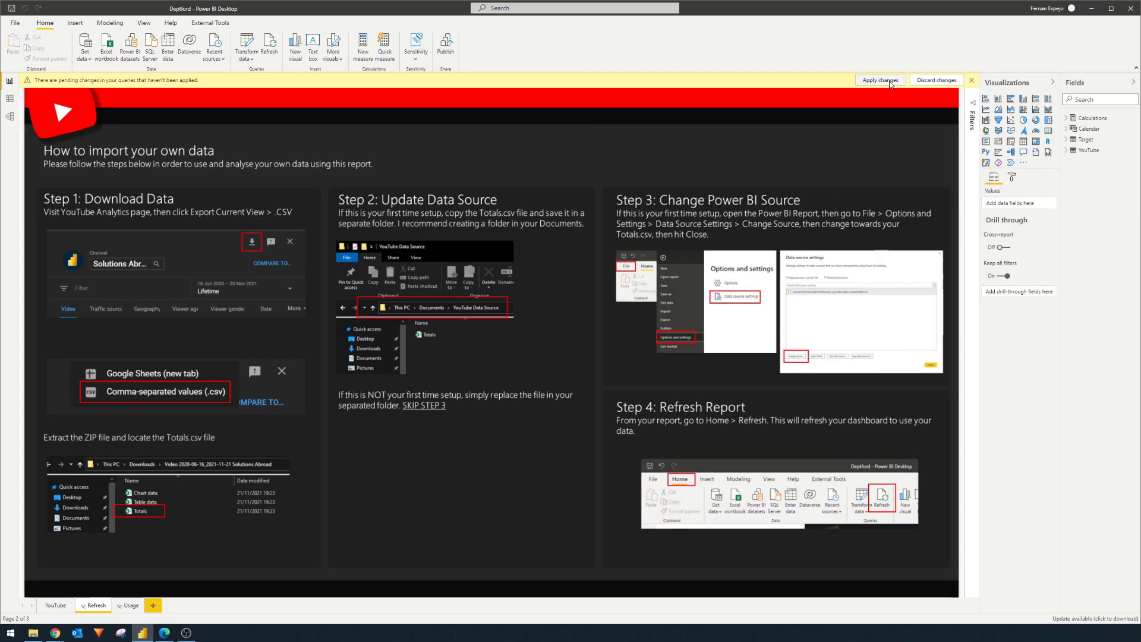
- Apply the query changes (529 rows) and refresh the report to show £1,575 lifetime earnings
left_click(879, 79)
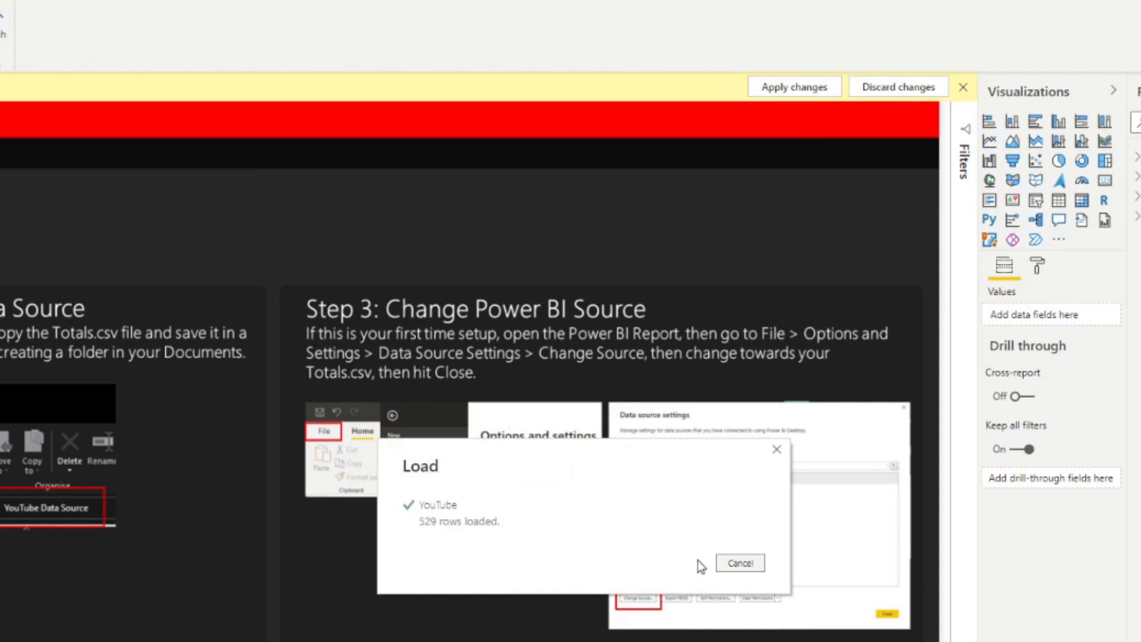
left_click(741, 564)
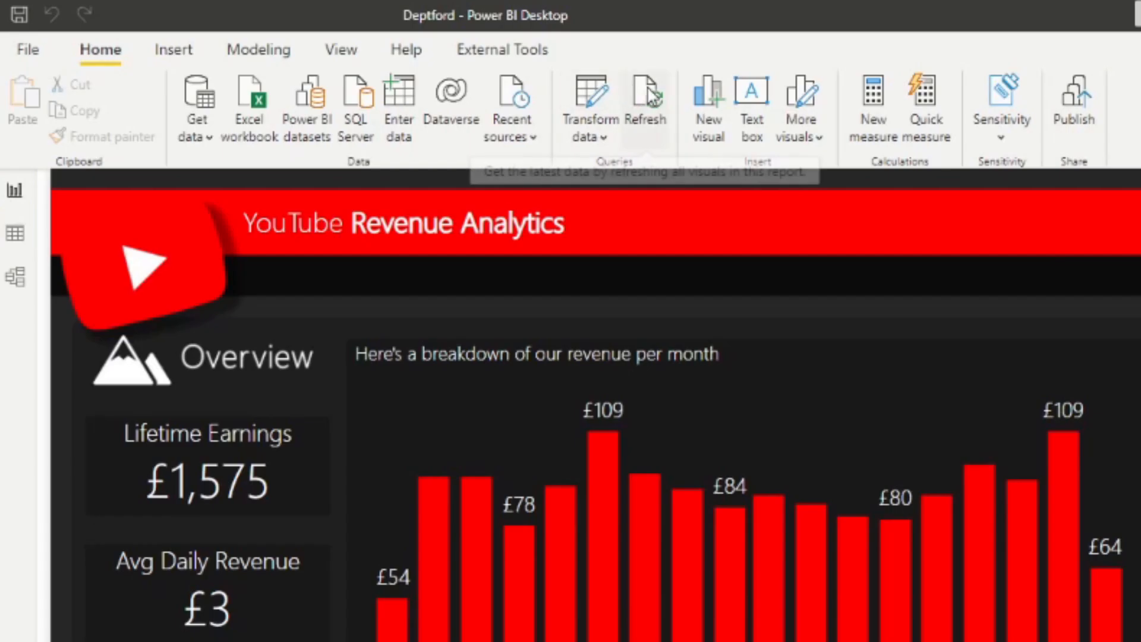
left_click(644, 92)
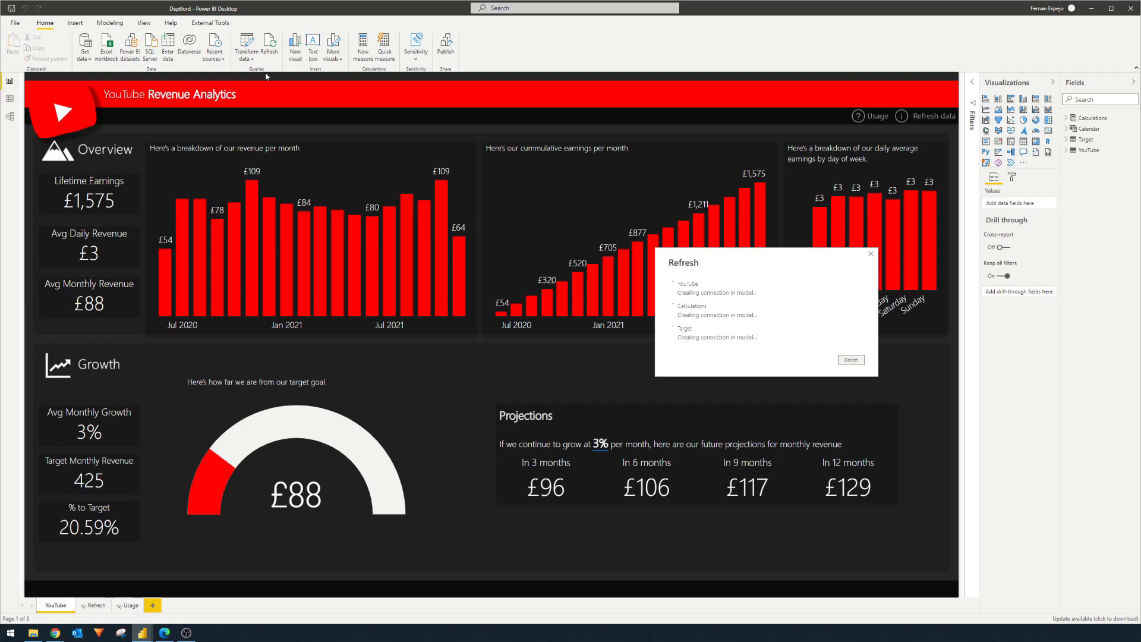
left_click(851, 359)
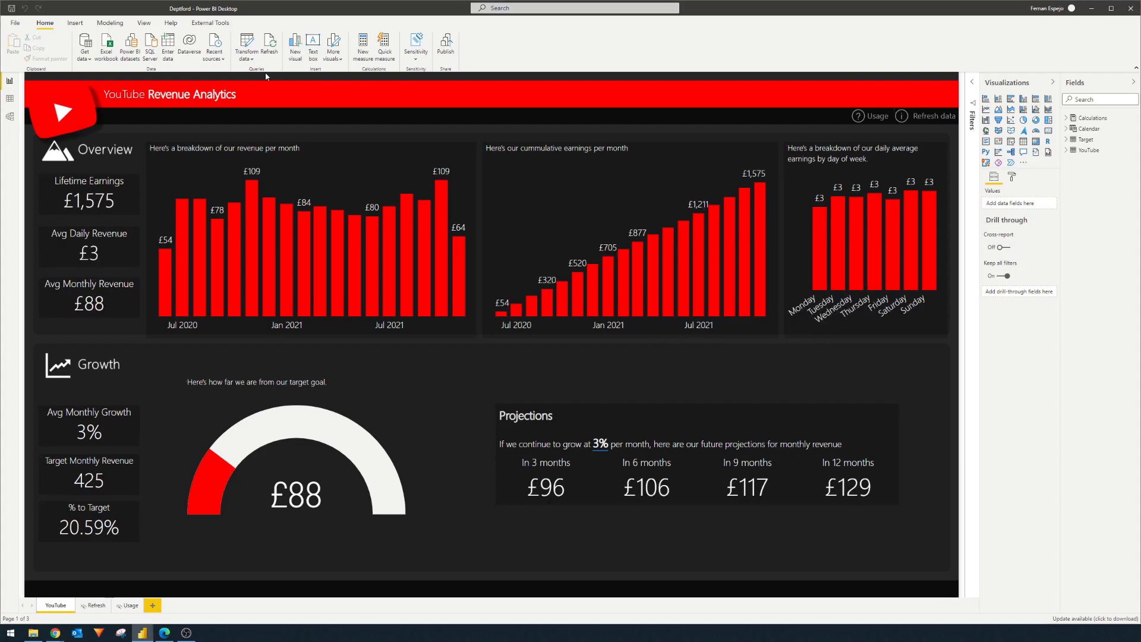
mouse_move(480, 122)
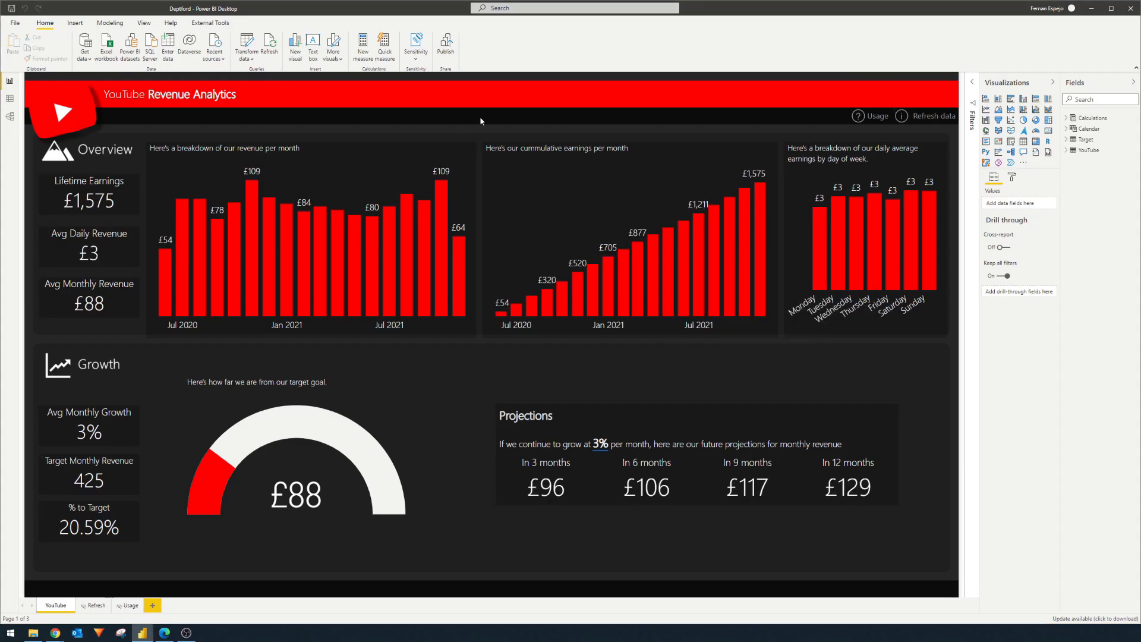